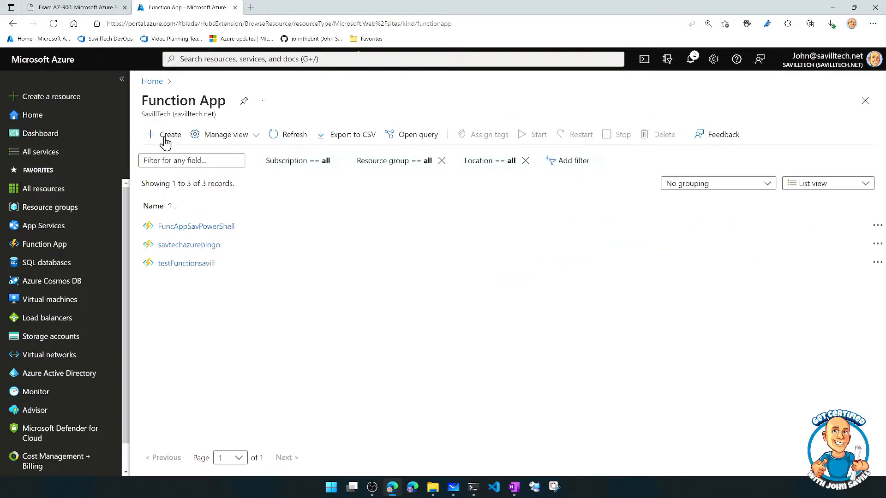
- Start a new Function App and view its Runtime stack dropdown options
{"action": "left_click", "coordinate": [171, 135]}
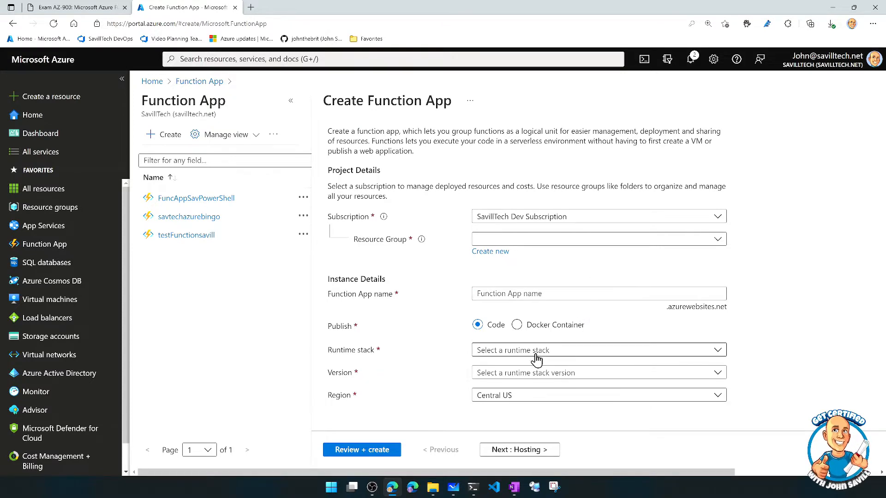
{"action": "left_click", "coordinate": [596, 350]}
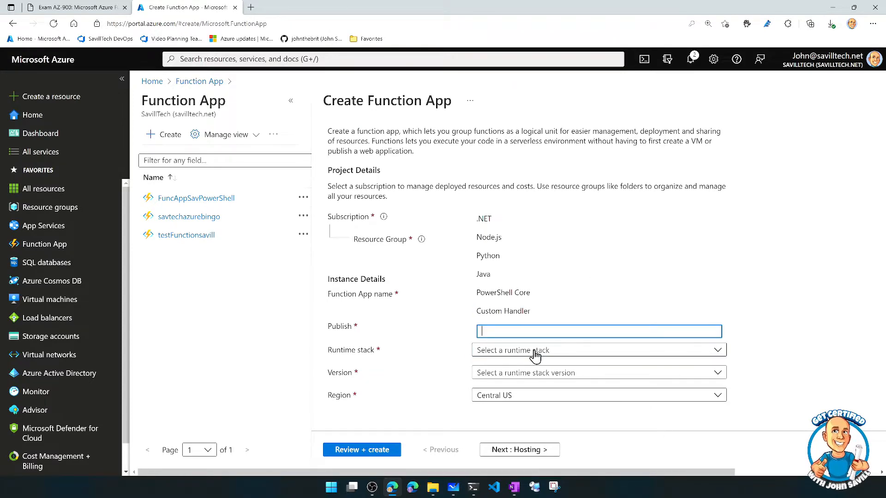
{"action": "mouse_move", "coordinate": [518, 227]}
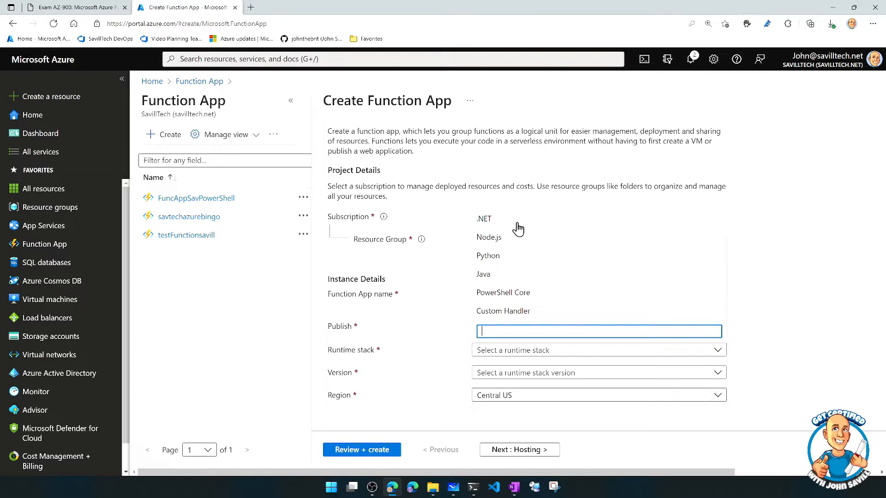
{"action": "mouse_move", "coordinate": [522, 244]}
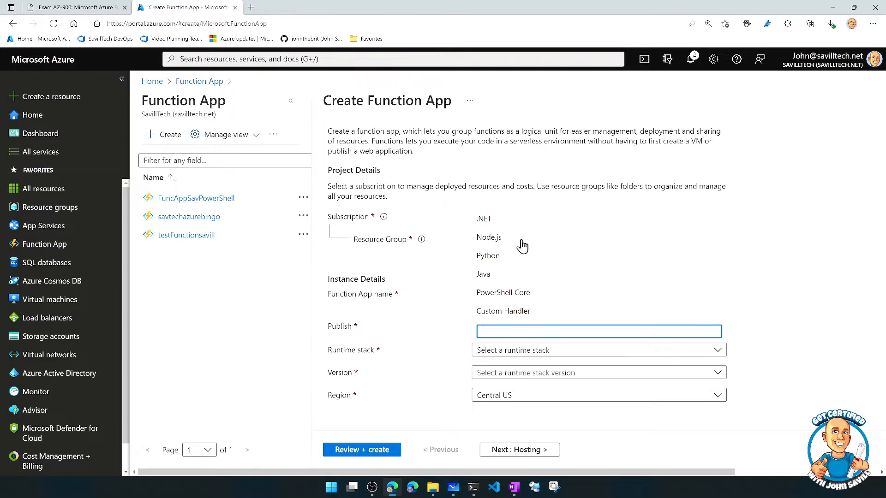
{"action": "mouse_move", "coordinate": [538, 292]}
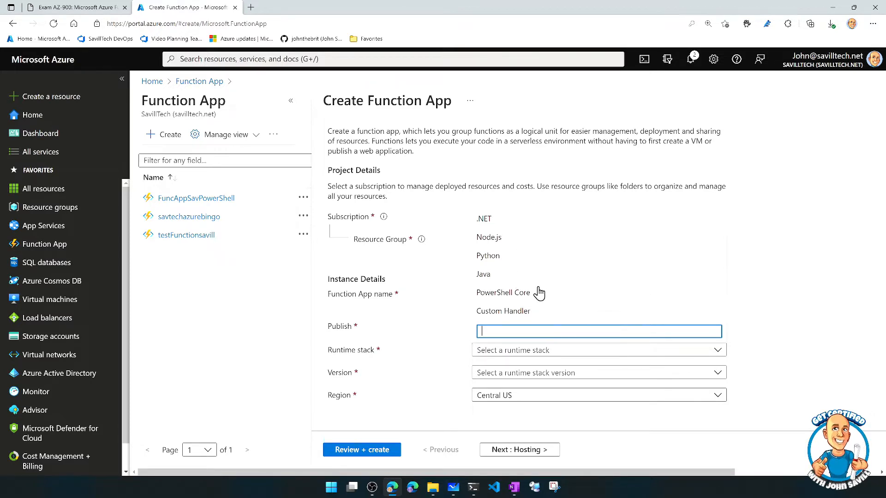
{"action": "mouse_move", "coordinate": [531, 314]}
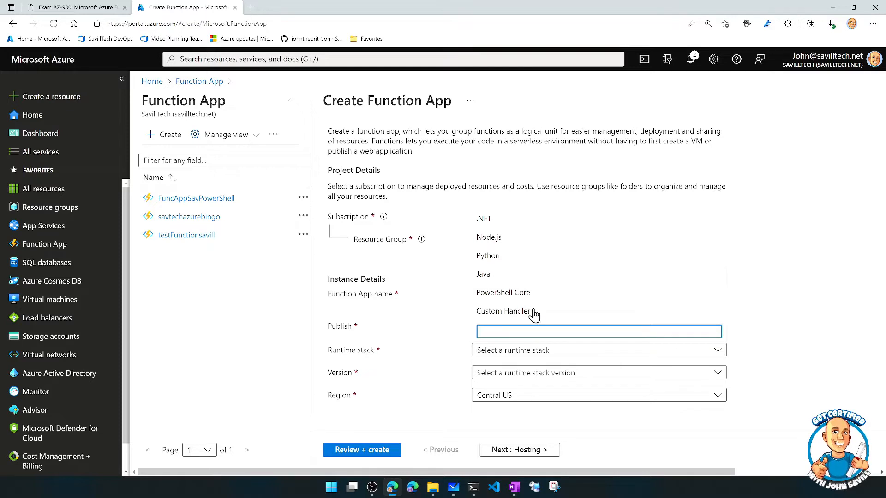
{"action": "mouse_move", "coordinate": [597, 308]}
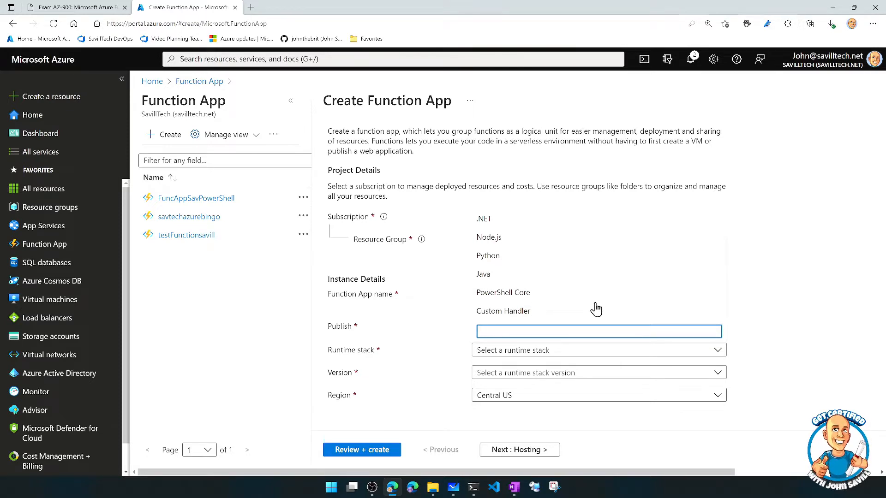
{"action": "mouse_move", "coordinate": [601, 308]}
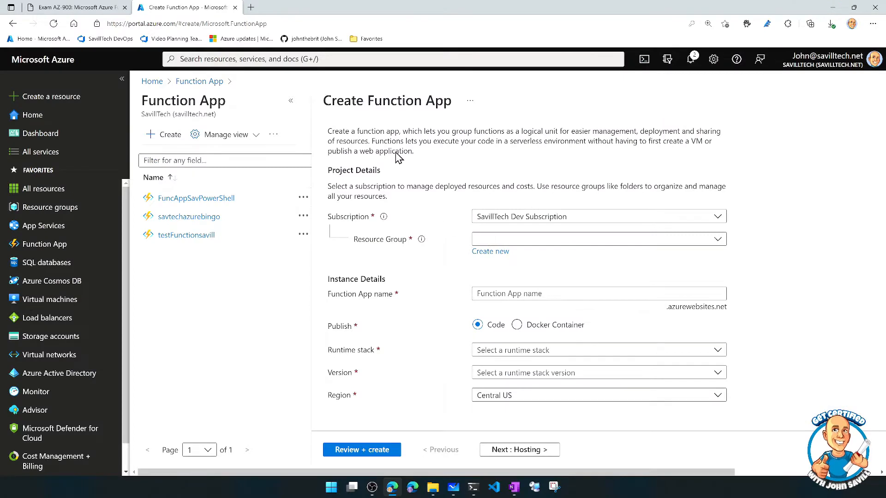
- Open the SavLogicAppSCUS logic app's workflow in the designer from the portal home
{"action": "left_click", "coordinate": [33, 115]}
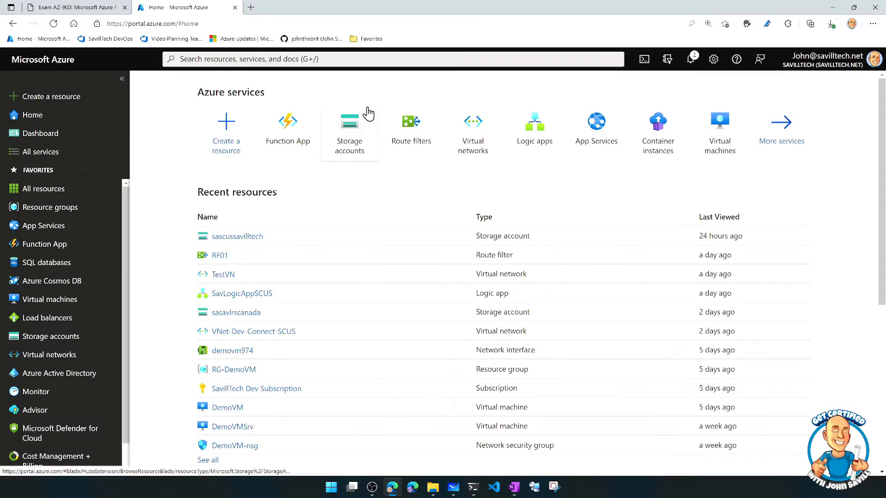
{"action": "left_click", "coordinate": [534, 127]}
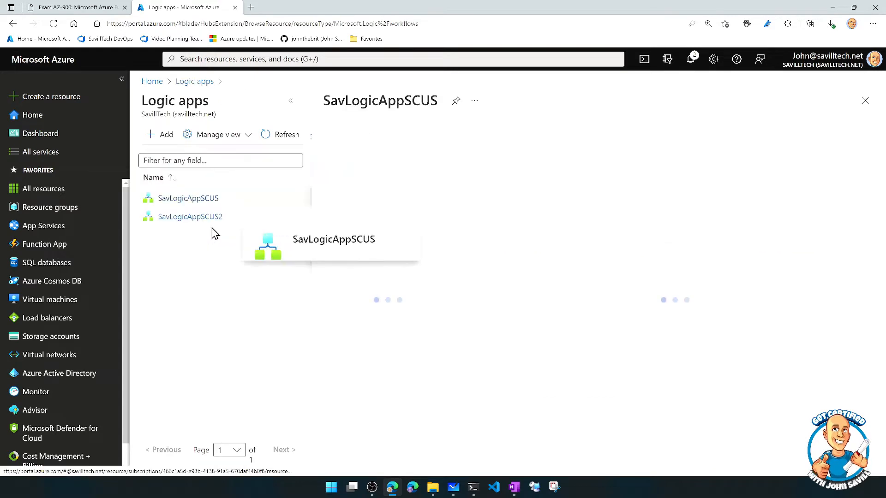
{"action": "left_click", "coordinate": [188, 198]}
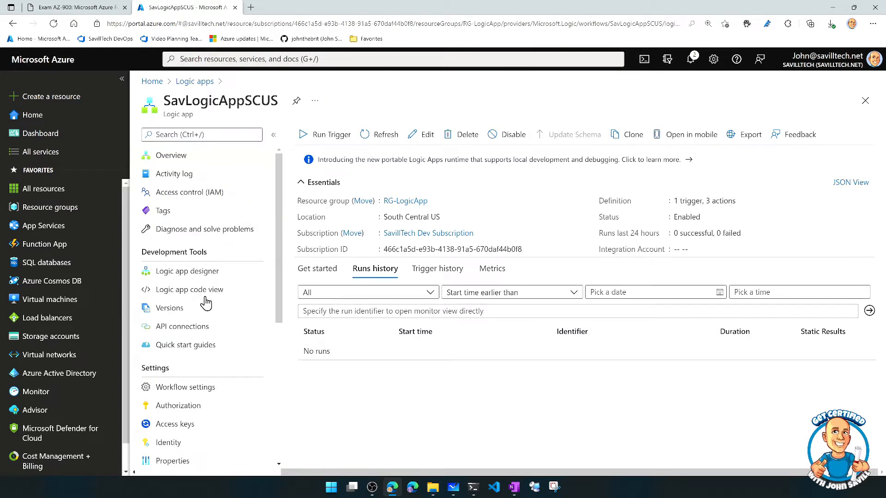
{"action": "left_click", "coordinate": [187, 271]}
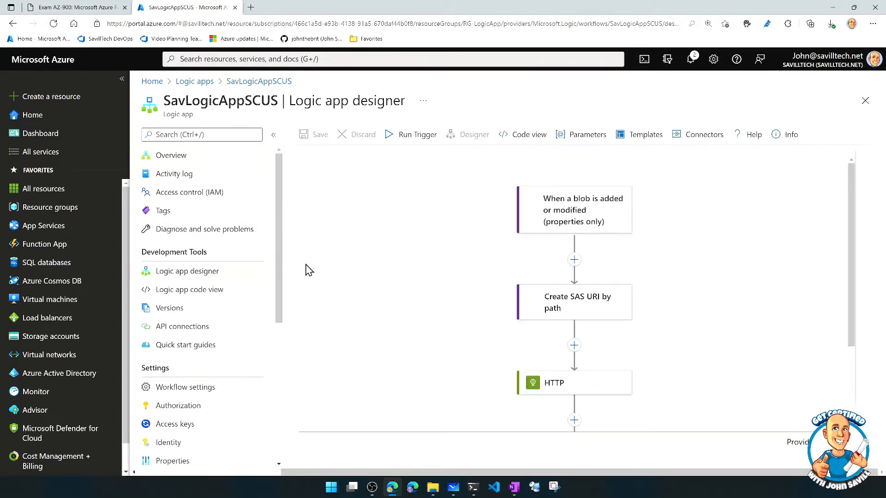
- Scroll through the Create SAS URI by path, HTTP and Delete blob steps
{"action": "scroll", "scroll_direction": "down", "scroll_amount": 3}
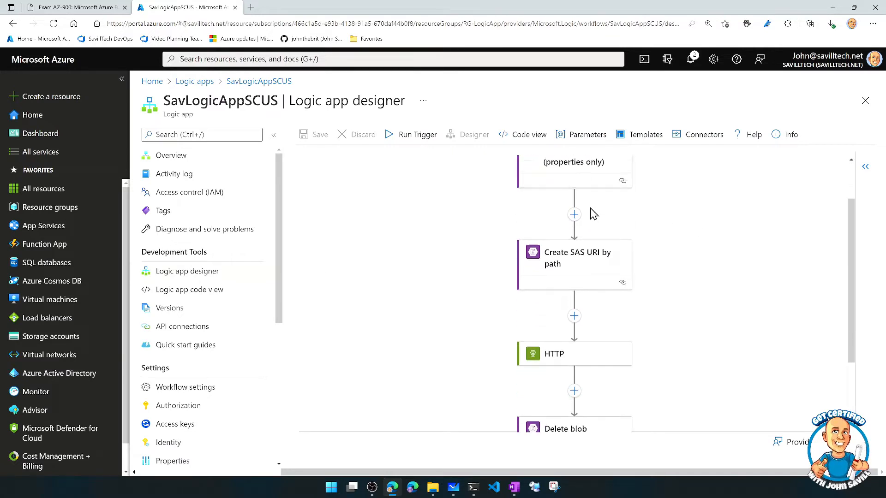
{"action": "scroll", "scroll_direction": "down", "scroll_amount": 3}
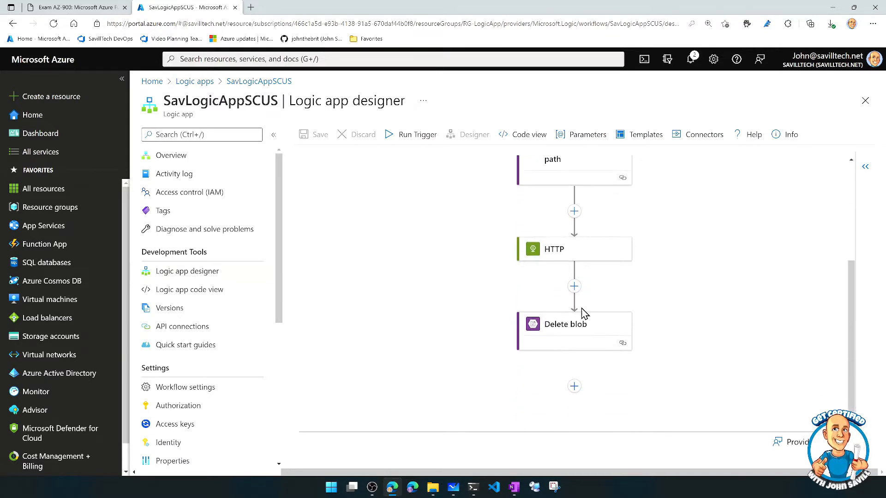
{"action": "scroll", "scroll_direction": "up", "scroll_amount": 3}
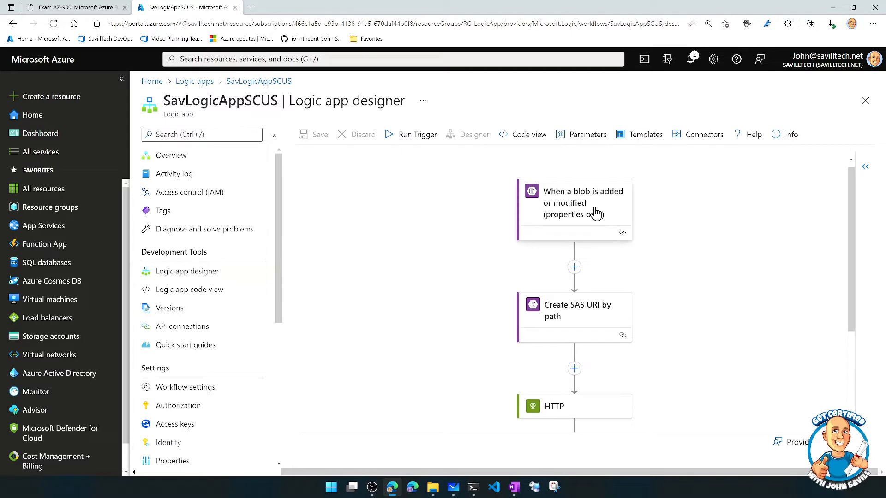
{"action": "mouse_move", "coordinate": [603, 213]}
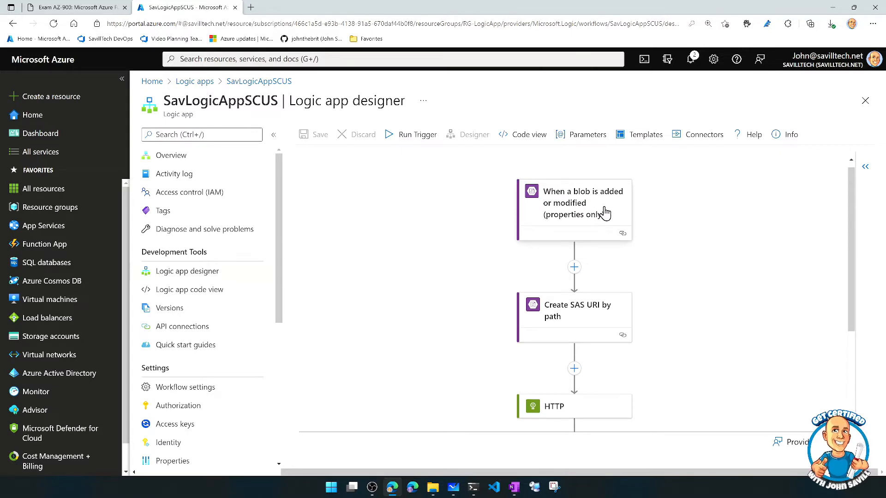
{"action": "mouse_move", "coordinate": [601, 223]}
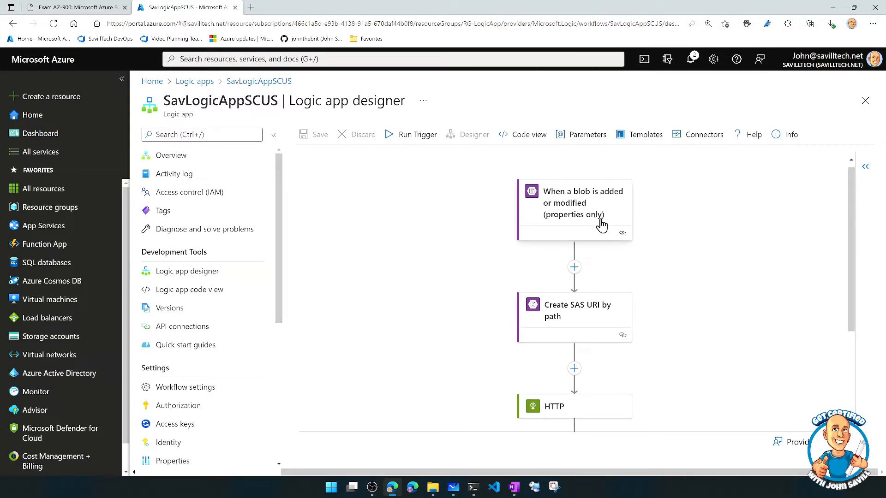
{"action": "scroll", "scroll_direction": "down", "scroll_amount": 3}
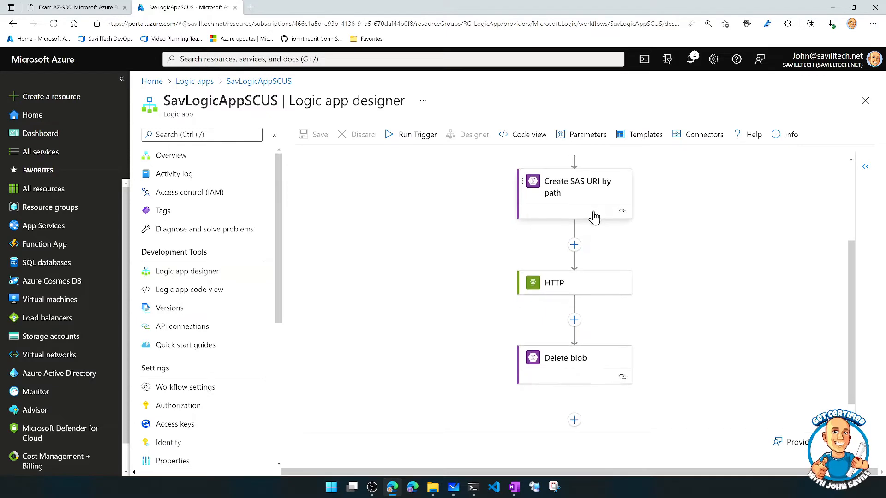
{"action": "mouse_move", "coordinate": [595, 203]}
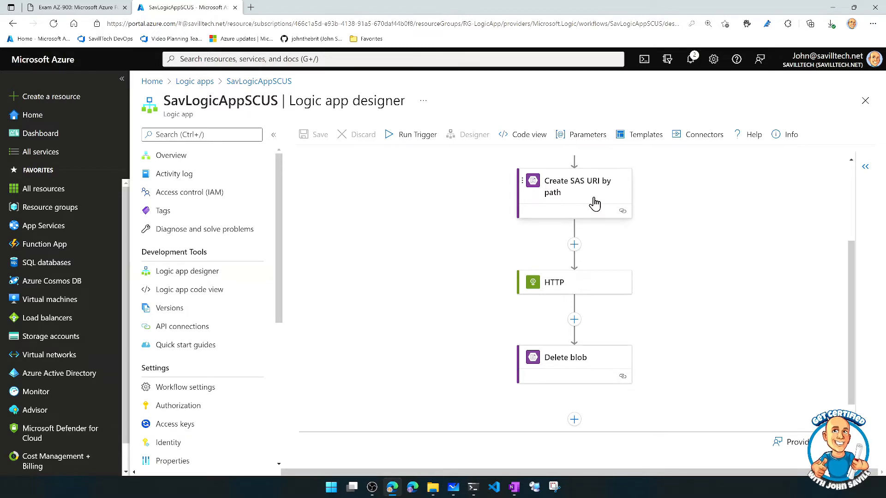
{"action": "mouse_move", "coordinate": [572, 291]}
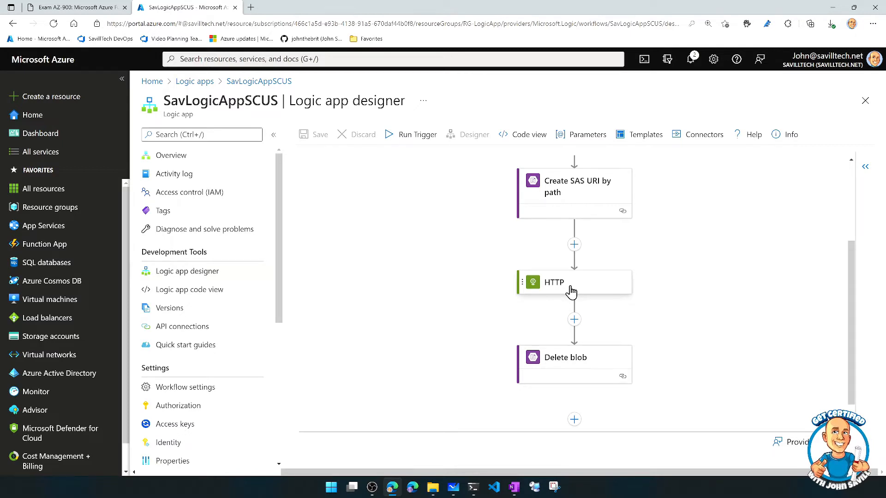
{"action": "mouse_move", "coordinate": [587, 295]}
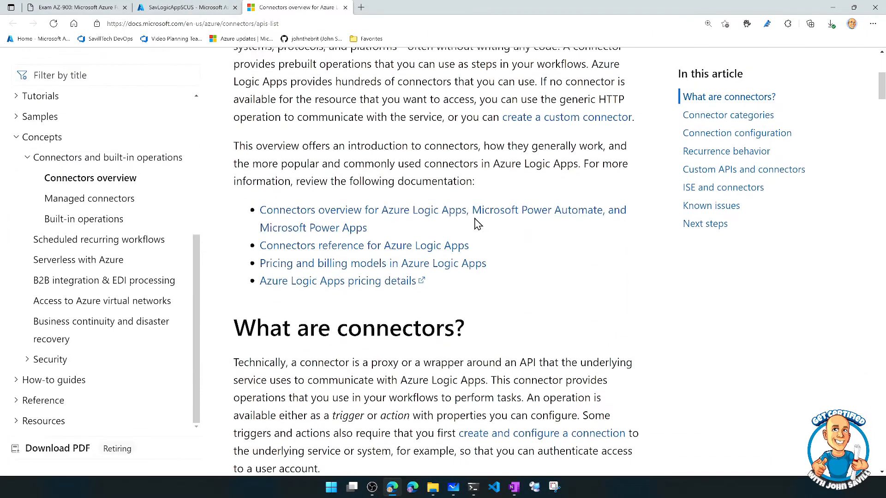
- Read the Managed connectors article's standard, on-premises, integration account and enterprise lists down to Next steps
{"action": "scroll", "scroll_direction": "down", "scroll_amount": 3}
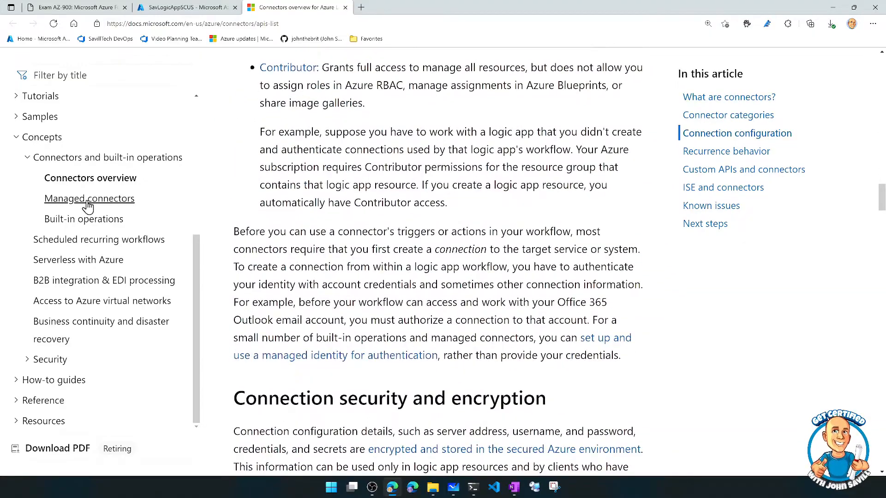
{"action": "left_click", "coordinate": [89, 199]}
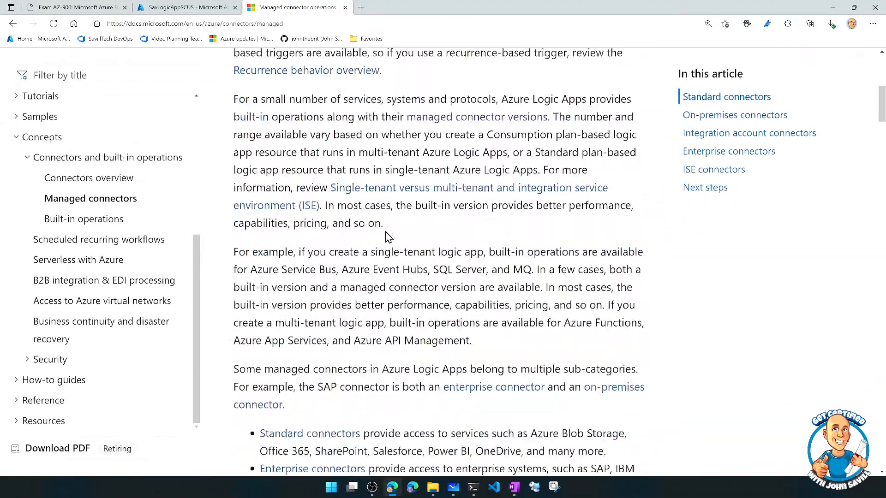
{"action": "scroll", "scroll_direction": "down", "scroll_amount": 3}
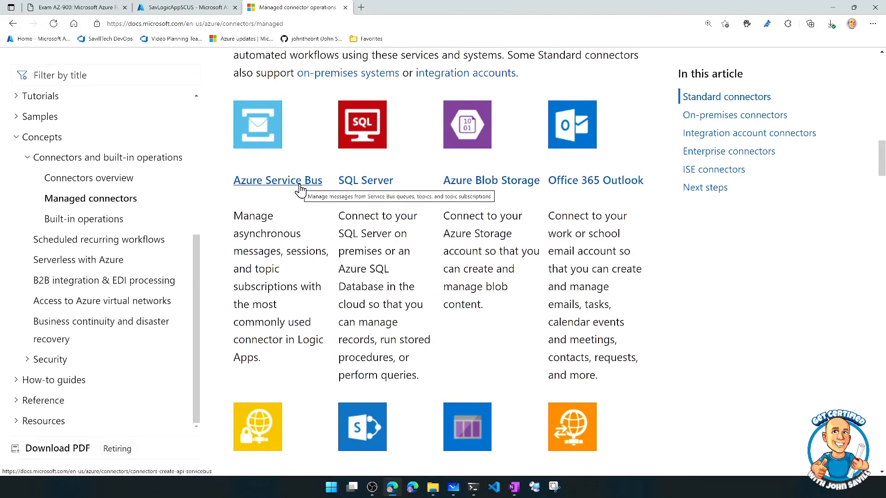
{"action": "scroll", "scroll_direction": "down", "scroll_amount": 3}
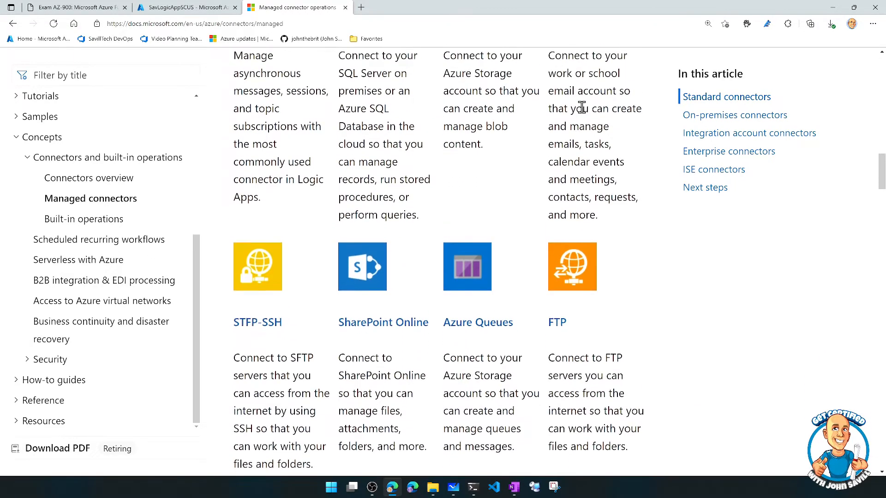
{"action": "scroll", "scroll_direction": "down", "scroll_amount": 3}
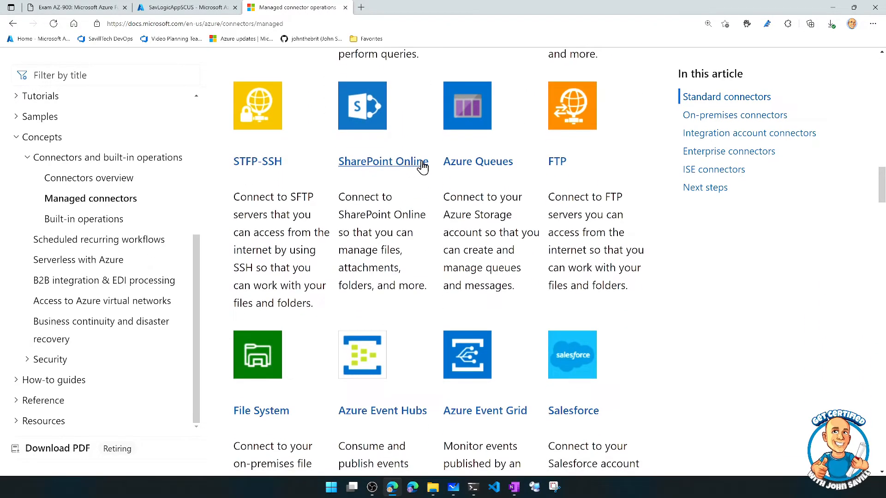
{"action": "scroll", "scroll_direction": "down", "scroll_amount": 3}
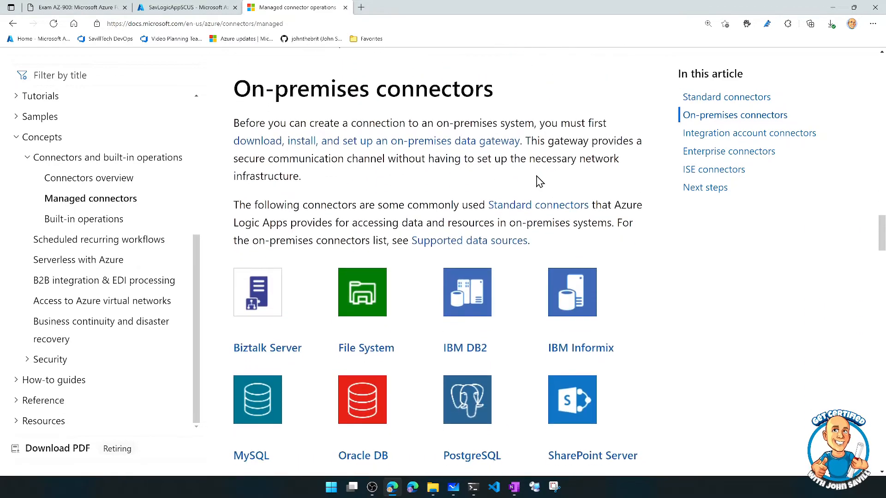
{"action": "scroll", "scroll_direction": "down", "scroll_amount": 3}
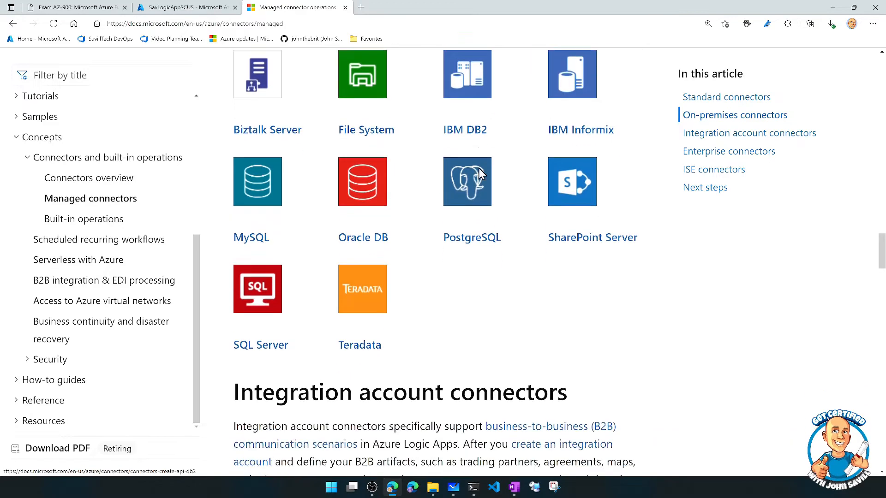
{"action": "scroll", "scroll_direction": "down", "scroll_amount": 3}
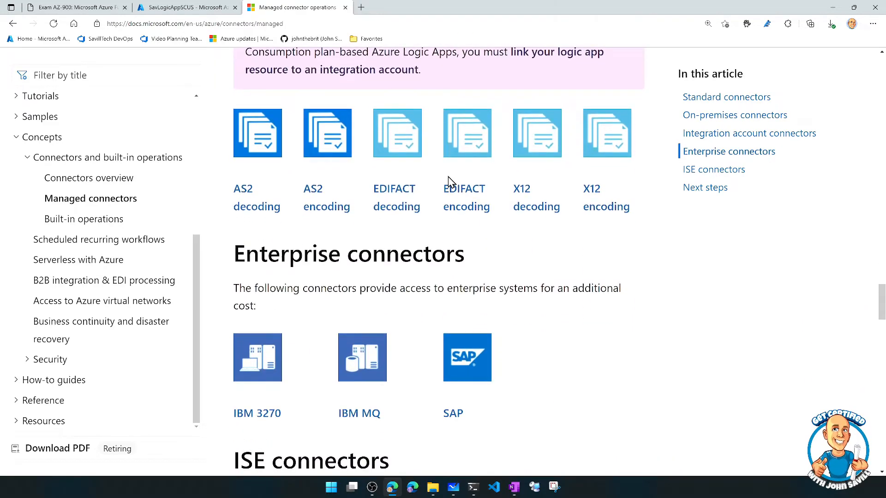
{"action": "scroll", "scroll_direction": "down", "scroll_amount": 3}
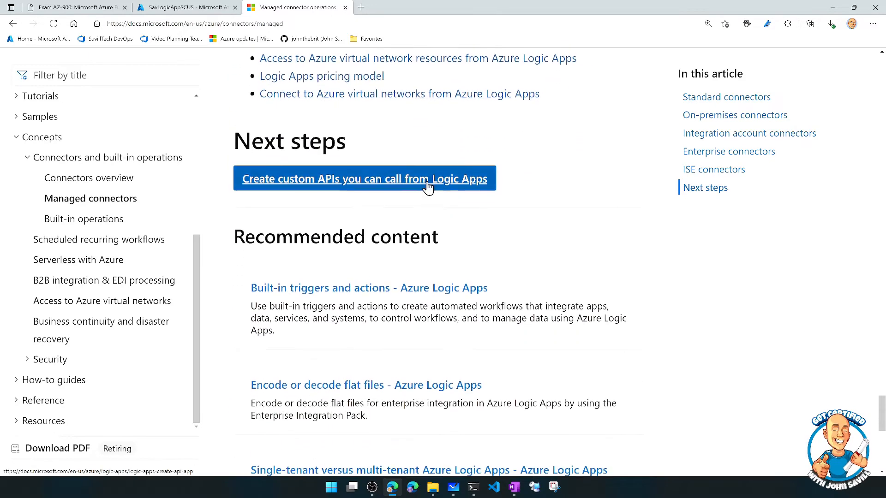
{"action": "left_click", "coordinate": [186, 7]}
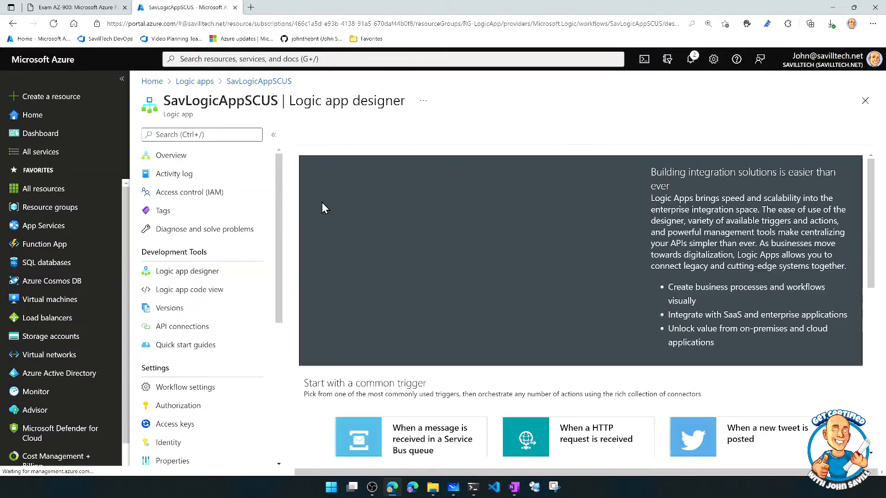
- Scroll the SavLogicAppSCUS designer's common triggers and Templates gallery deep into the list
{"action": "scroll", "scroll_direction": "down", "scroll_amount": 3}
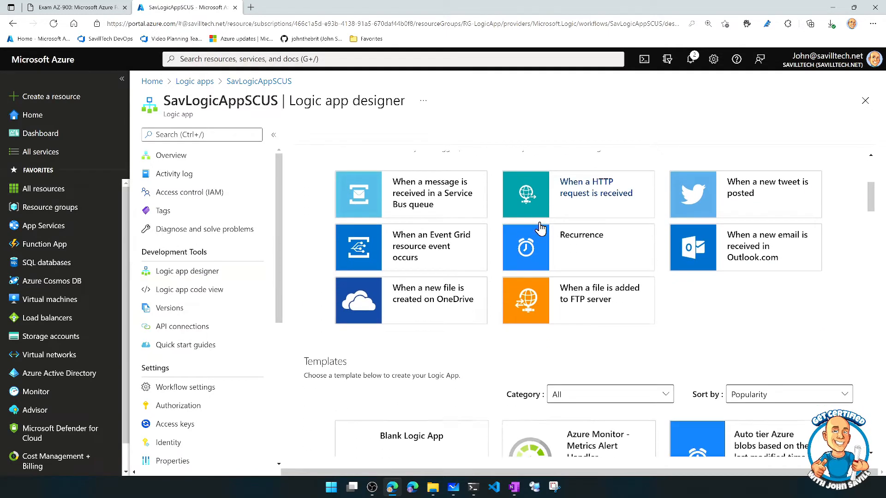
{"action": "scroll", "scroll_direction": "down", "scroll_amount": 3}
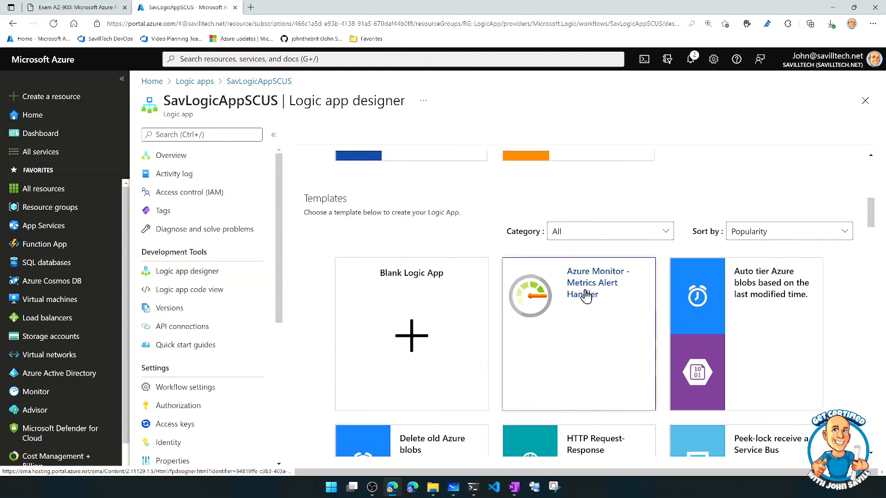
{"action": "scroll", "scroll_direction": "down", "scroll_amount": 3}
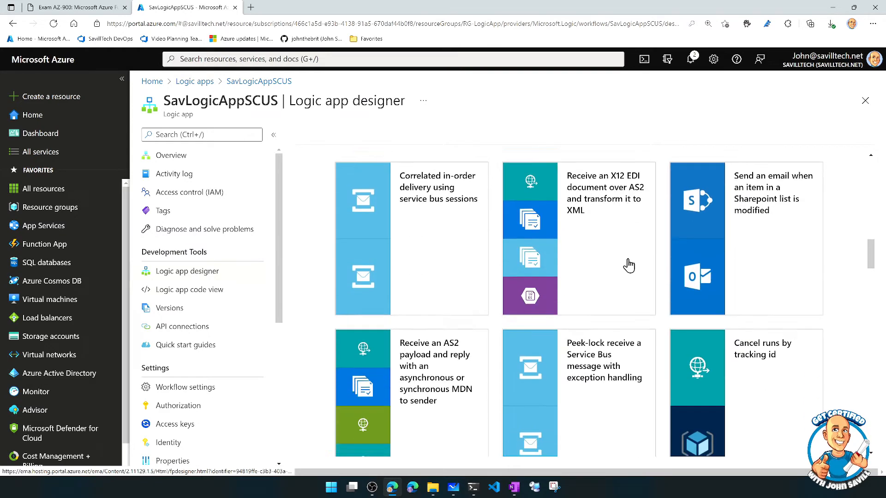
{"action": "scroll", "scroll_direction": "down", "scroll_amount": 3}
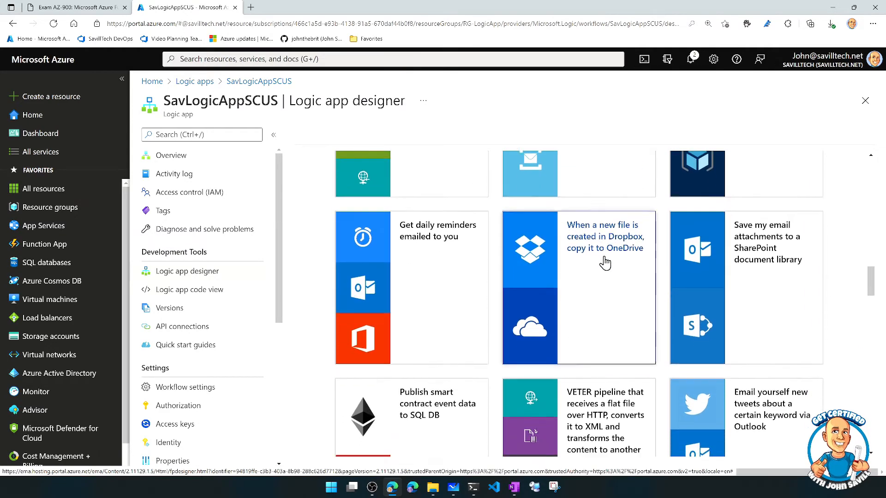
{"action": "scroll", "scroll_direction": "down", "scroll_amount": 3}
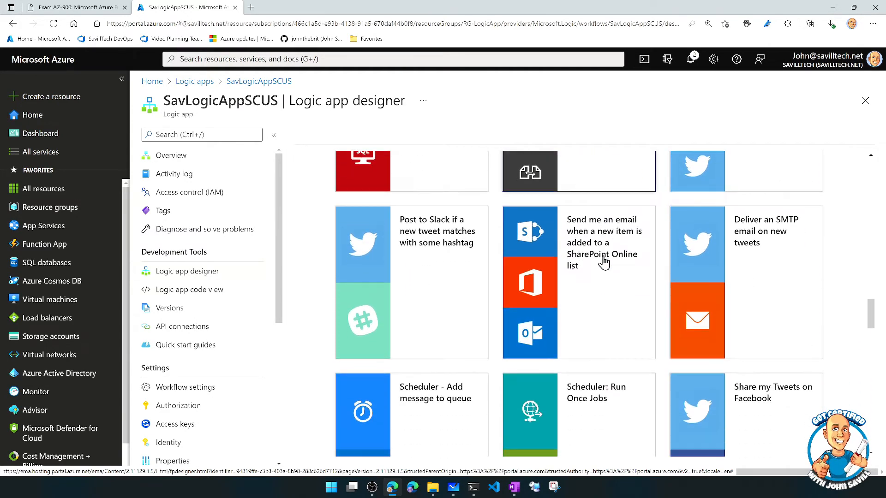
{"action": "scroll", "scroll_direction": "down", "scroll_amount": 3}
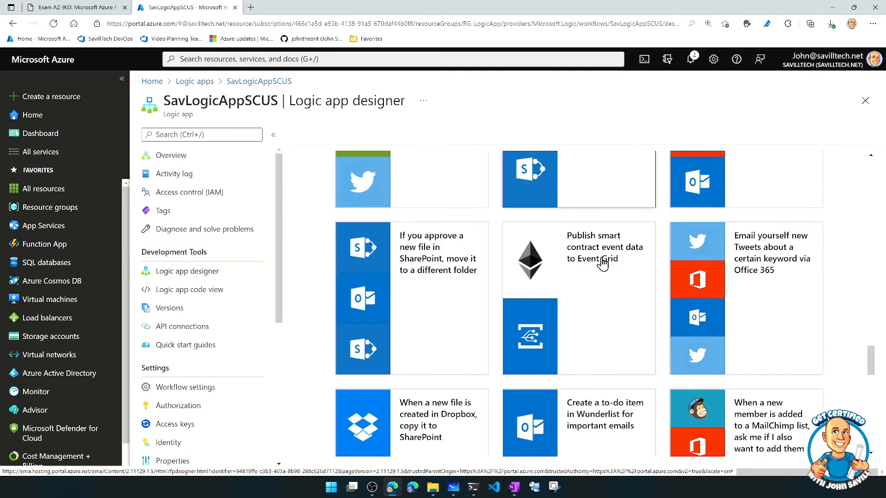
{"action": "scroll", "scroll_direction": "down", "scroll_amount": 3}
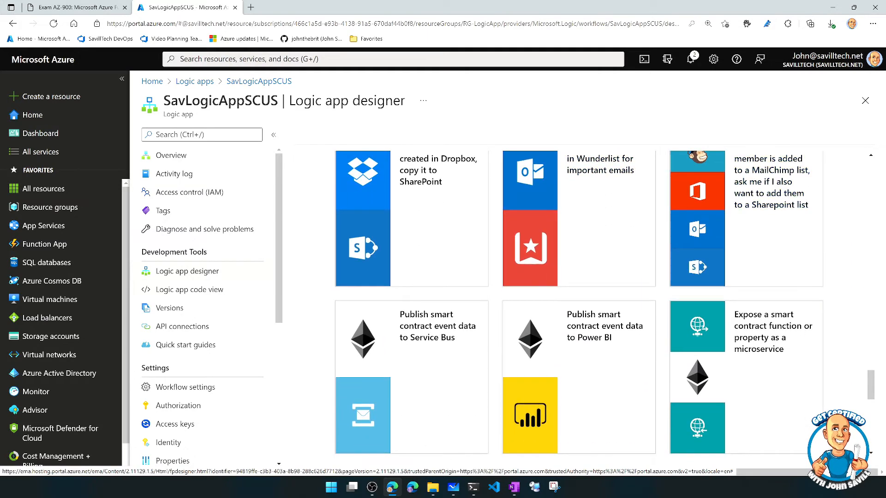